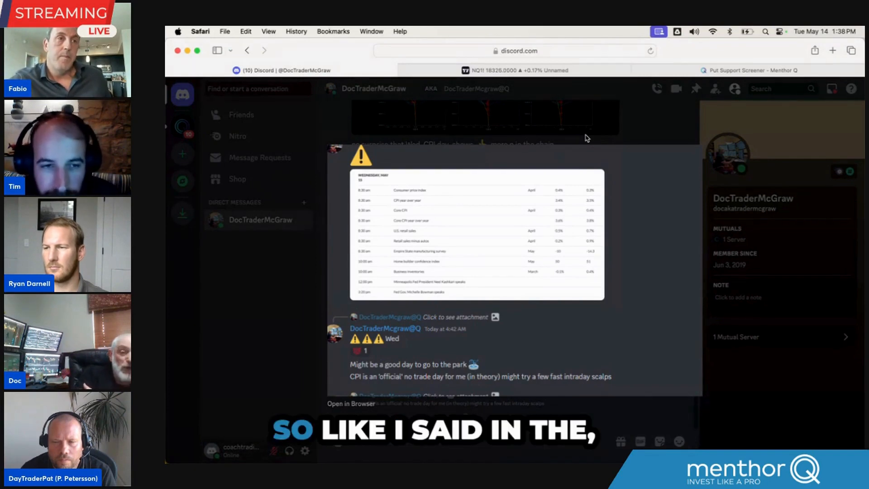
mouse_move(571, 138)
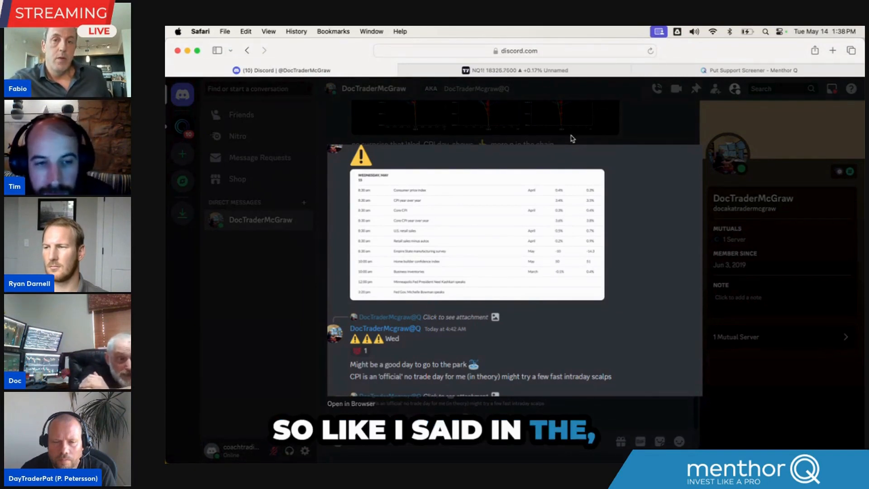